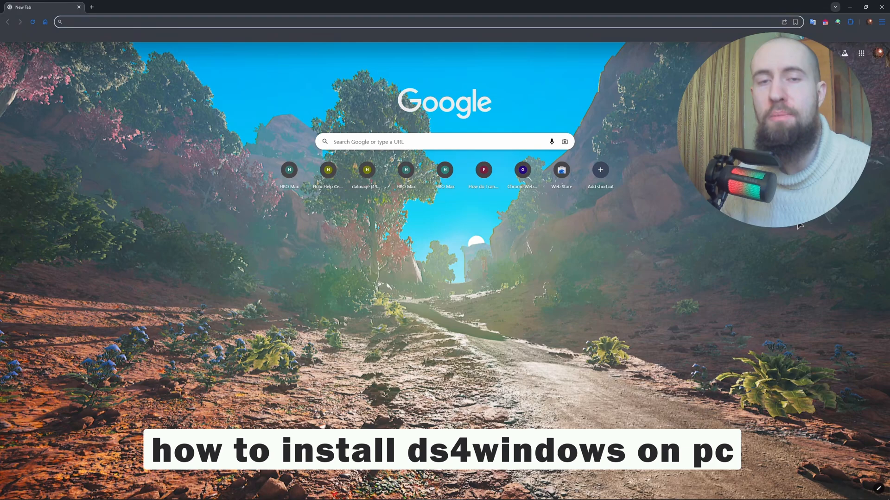
pyautogui.moveTo(299, 36)
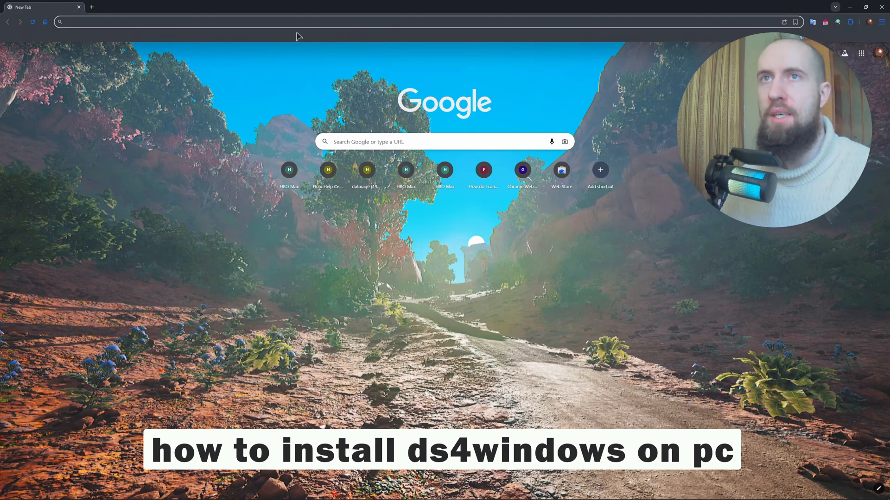
# Search Google for 'ds4windows'
pyautogui.write('ds4windows&ie=UTF-8')
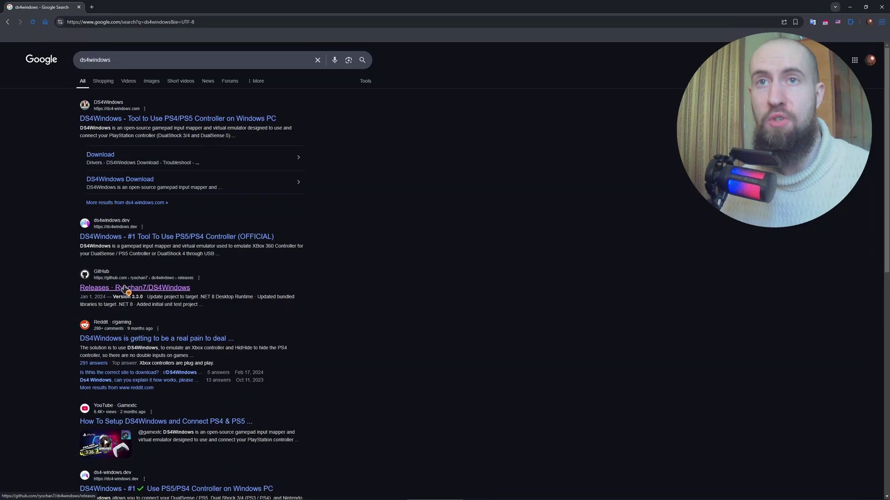
pyautogui.moveTo(100, 294)
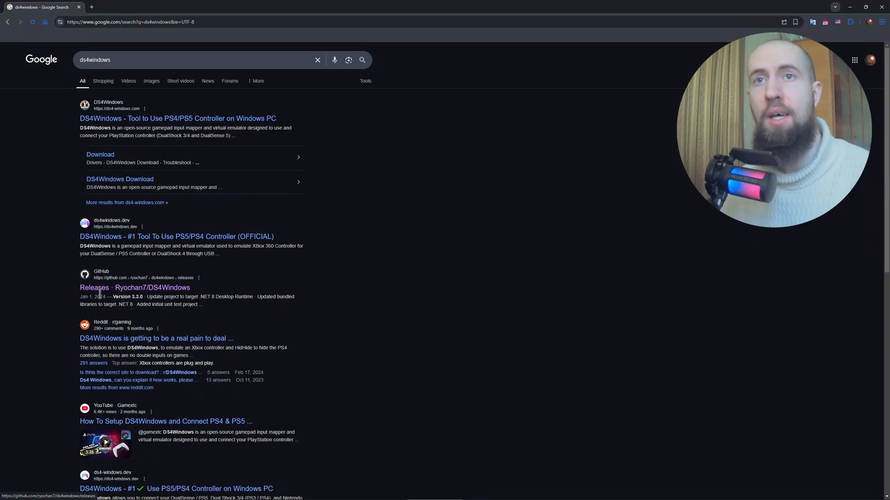
pyautogui.moveTo(135, 288)
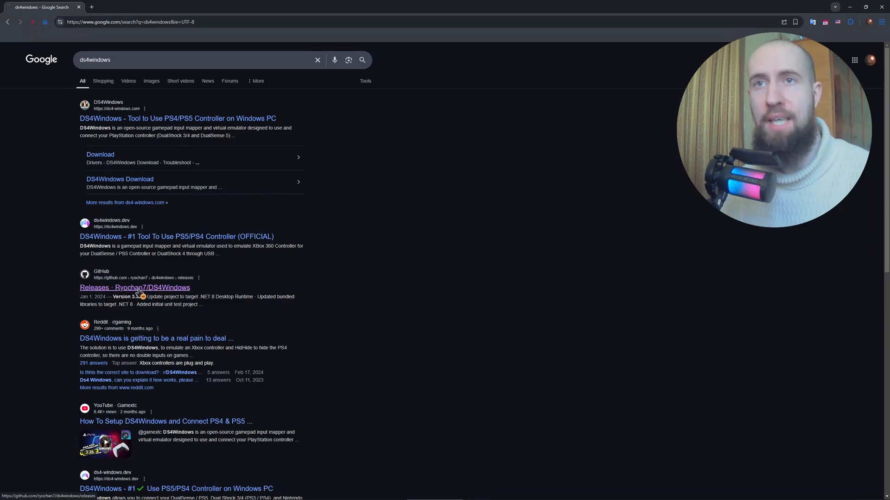
# Open the Ryochan7/DS4Windows GitHub releases page from the search results
pyautogui.click(134, 288)
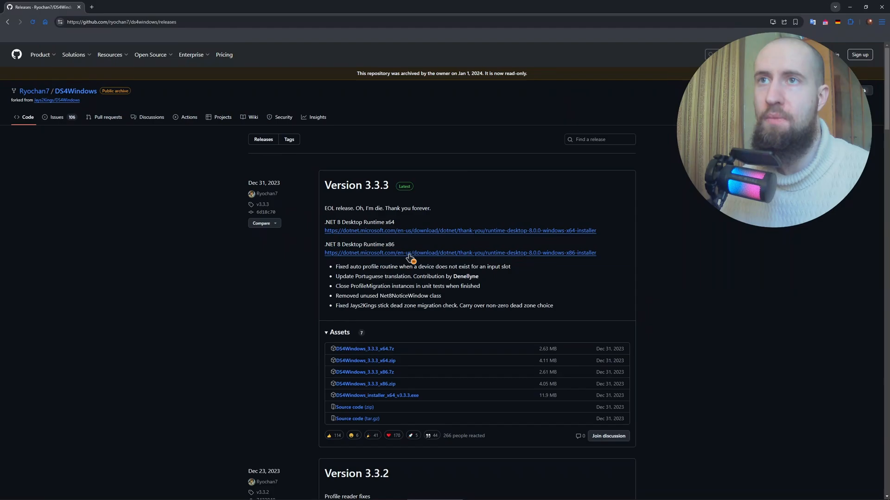
pyautogui.moveTo(282, 198)
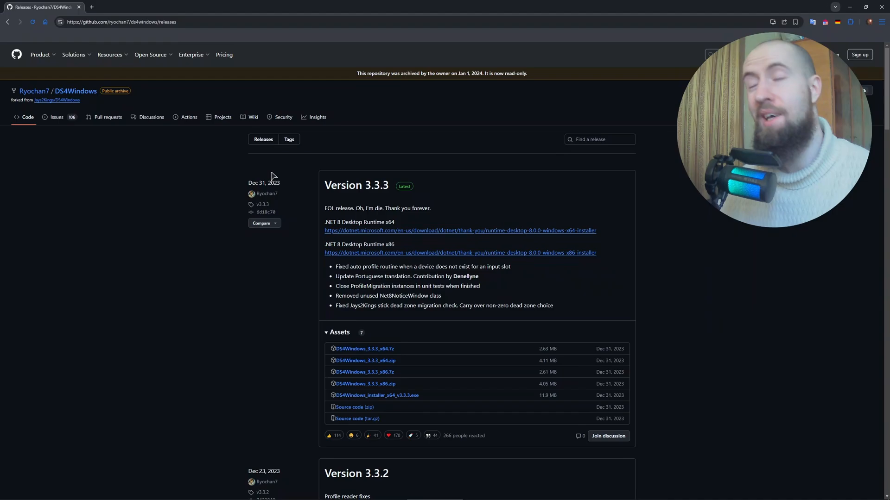
pyautogui.moveTo(286, 197)
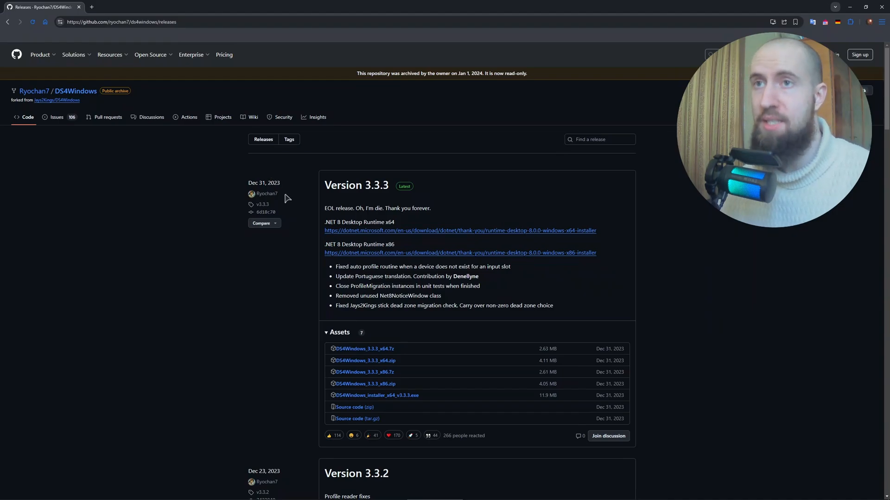
pyautogui.moveTo(310, 206)
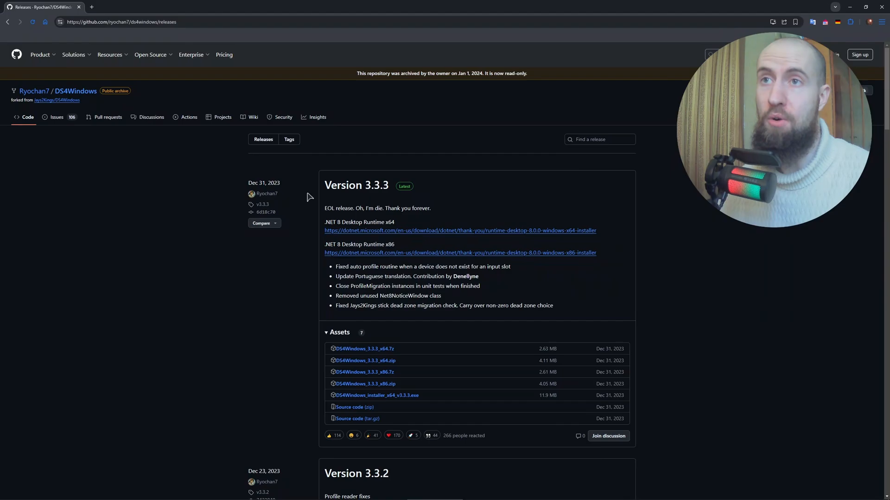
pyautogui.moveTo(289, 213)
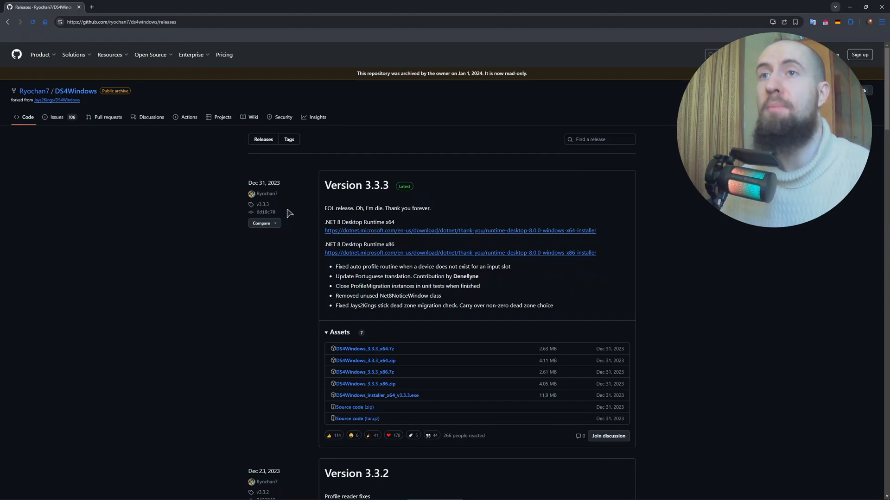
pyautogui.moveTo(346, 222)
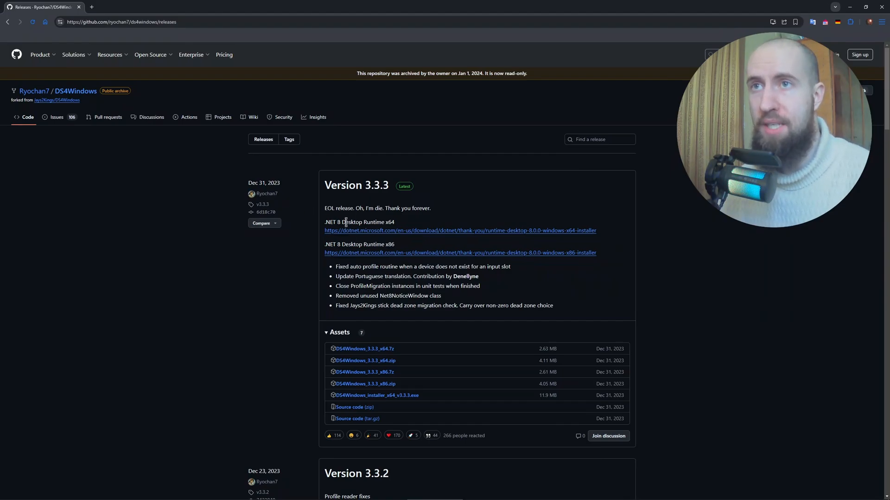
# Start downloading the .NET 8.0 Desktop Runtime x64 installer from the release notes
pyautogui.click(460, 231)
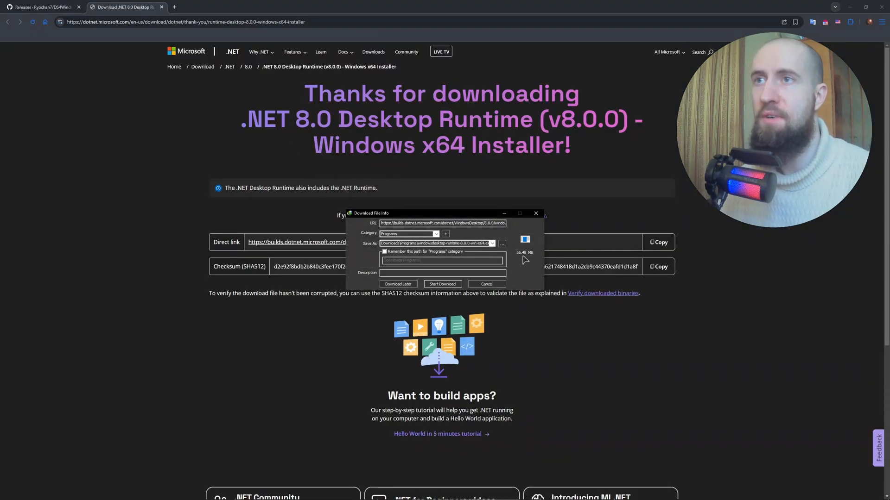
pyautogui.moveTo(535, 214)
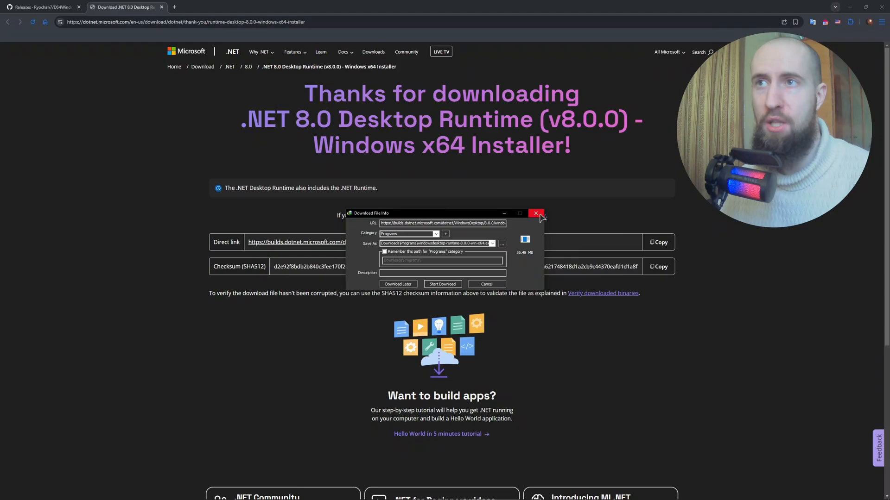
# Dismiss the runtime download prompt to get back to the DS4Windows 3.3.3 releases page
pyautogui.click(40, 7)
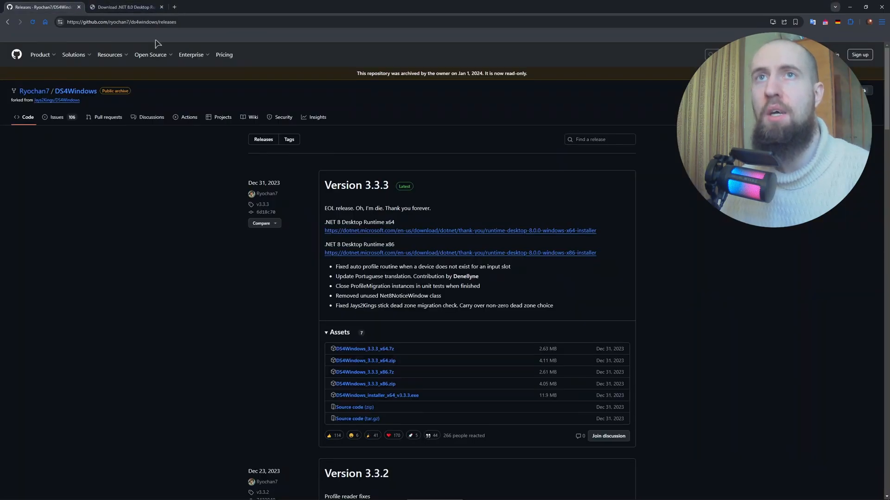
pyautogui.moveTo(430, 341)
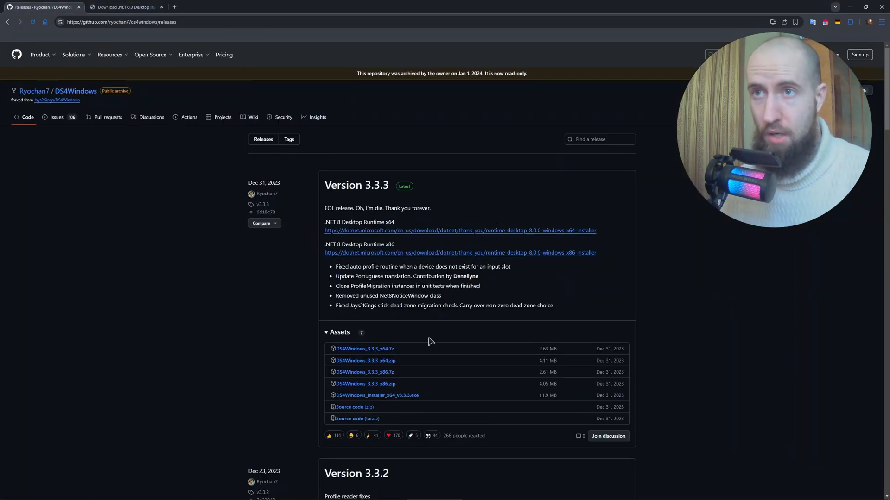
pyautogui.moveTo(431, 357)
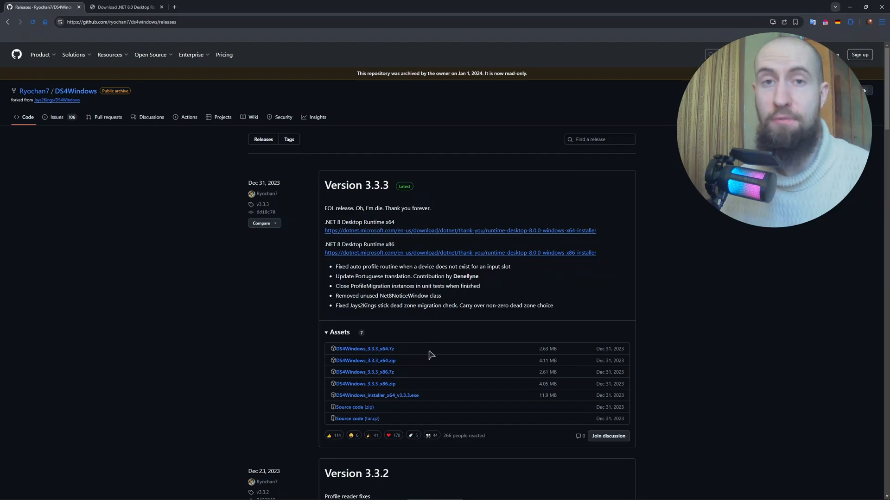
pyautogui.moveTo(481, 359)
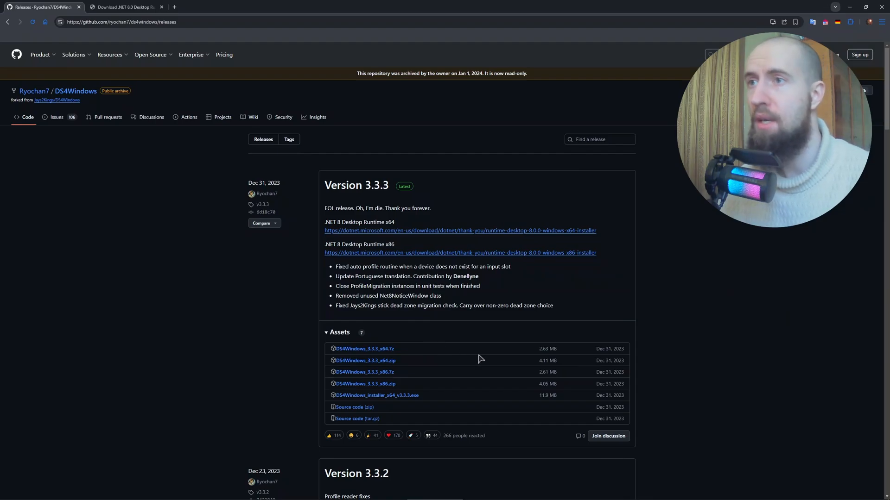
pyautogui.moveTo(365, 361)
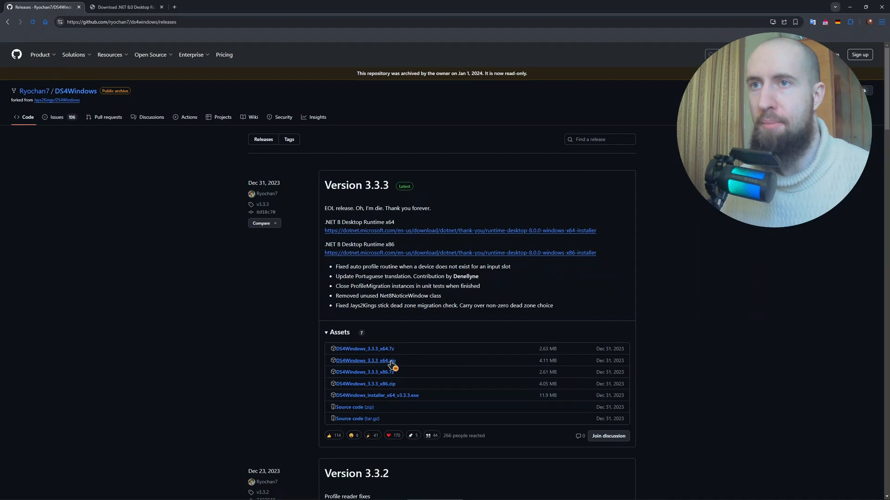
pyautogui.moveTo(348, 362)
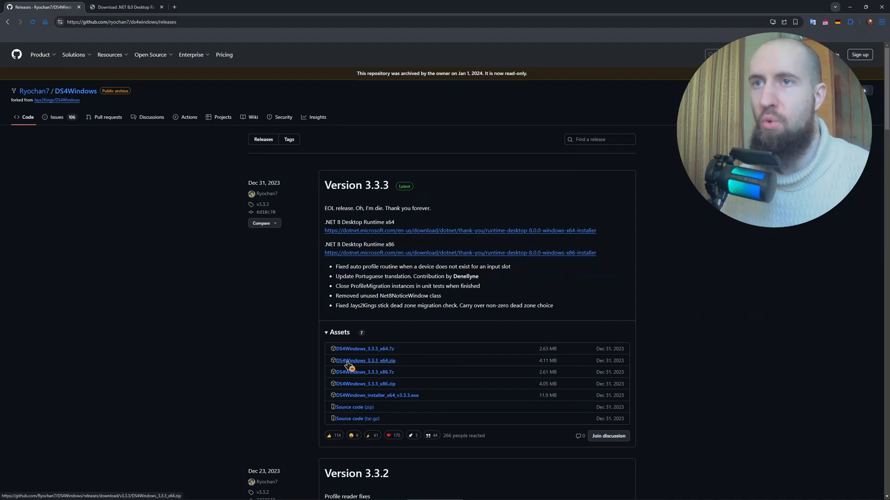
pyautogui.moveTo(382, 370)
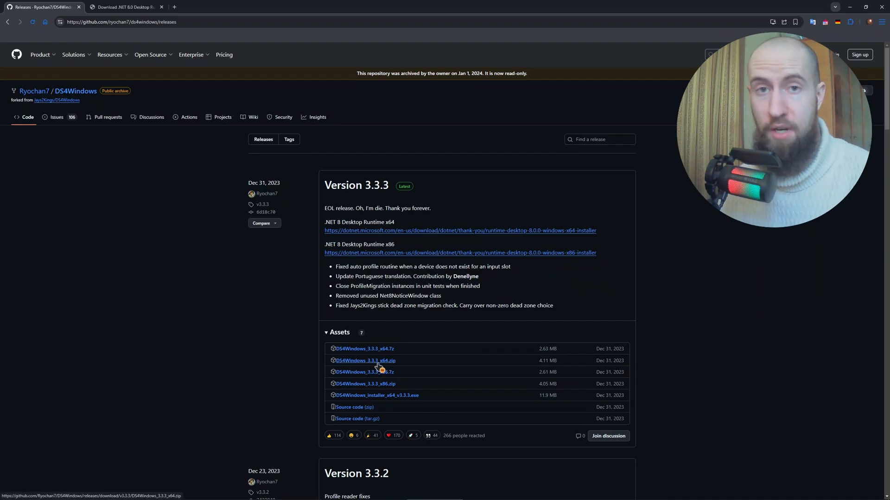
pyautogui.moveTo(386, 368)
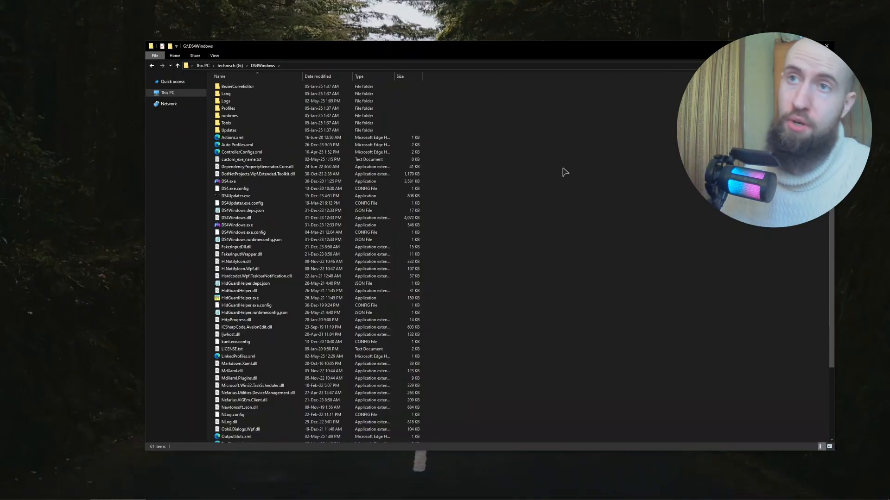
# Launch DS4Windows.exe from the extracted DS4Windows folder on drive G
pyautogui.scroll(-3)
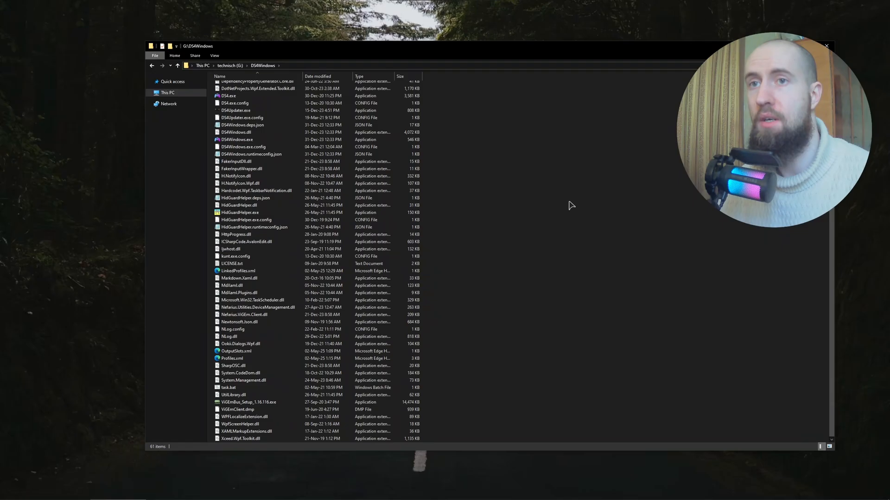
pyautogui.scroll(3)
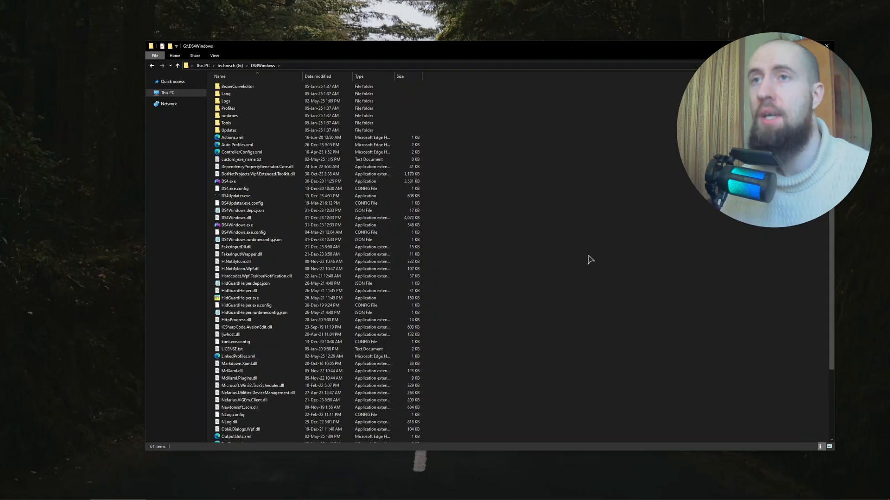
pyautogui.click(244, 218)
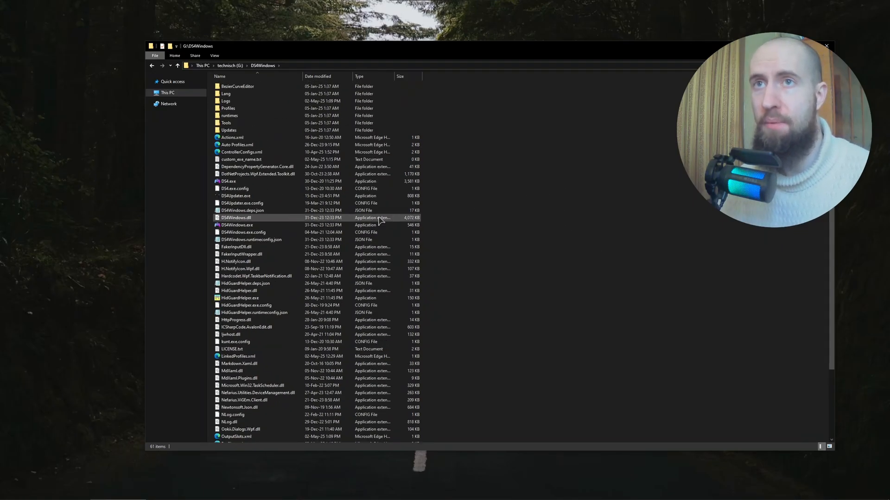
pyautogui.click(234, 225)
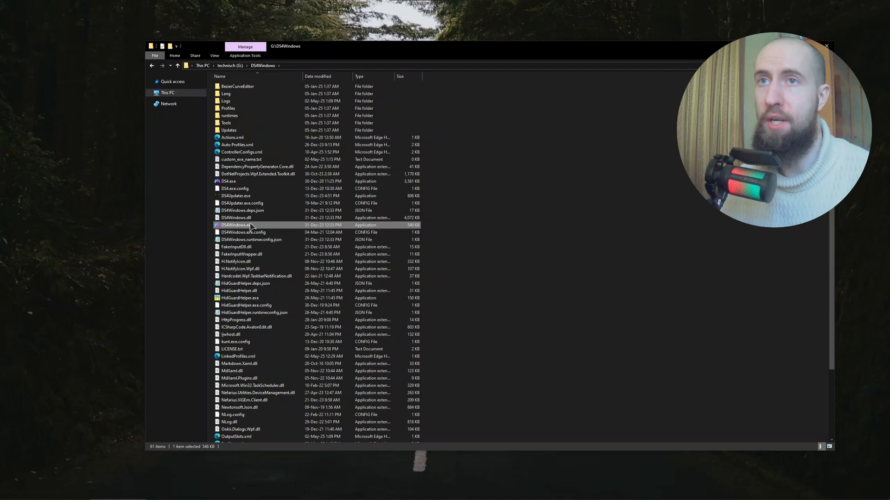
pyautogui.moveTo(238, 240)
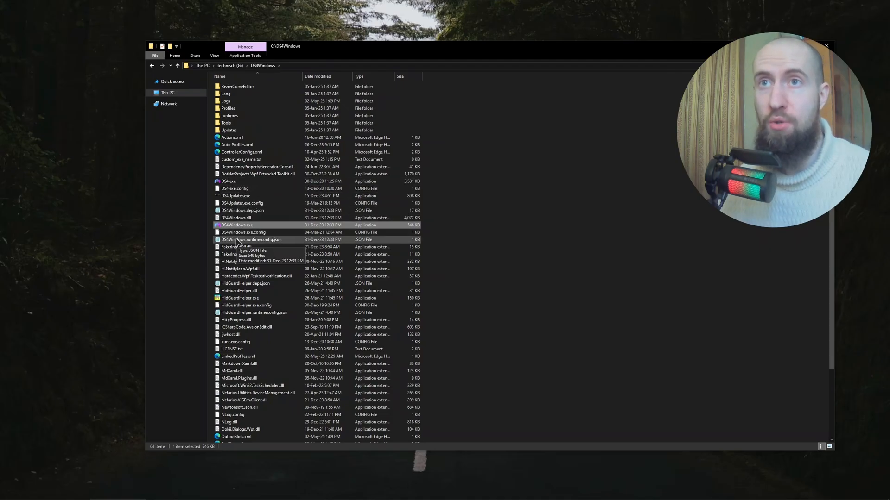
pyautogui.click(228, 181)
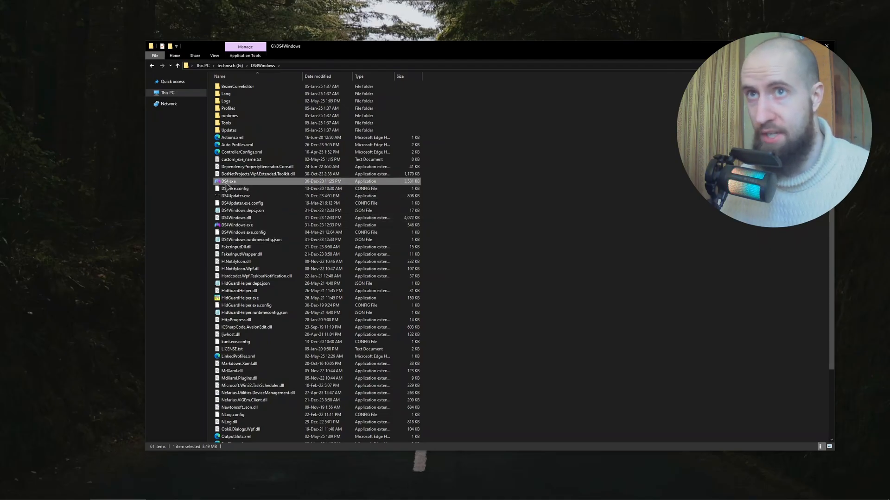
pyautogui.click(237, 225)
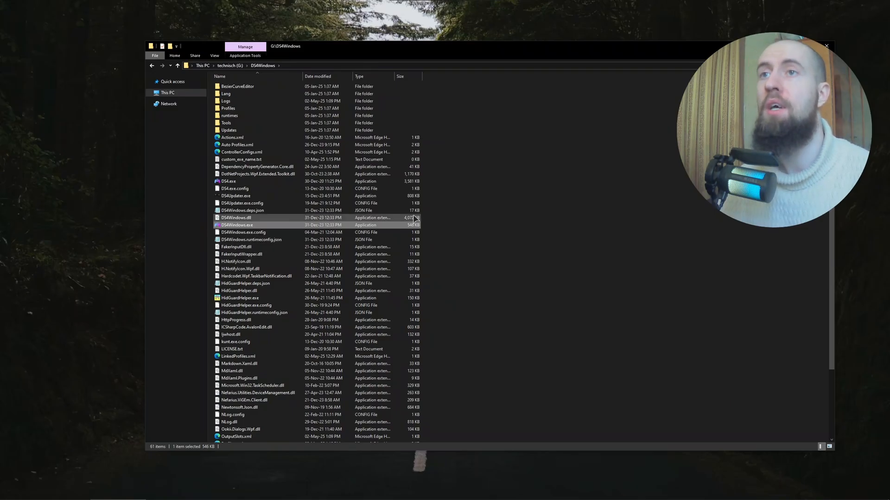
pyautogui.doubleClick(235, 224)
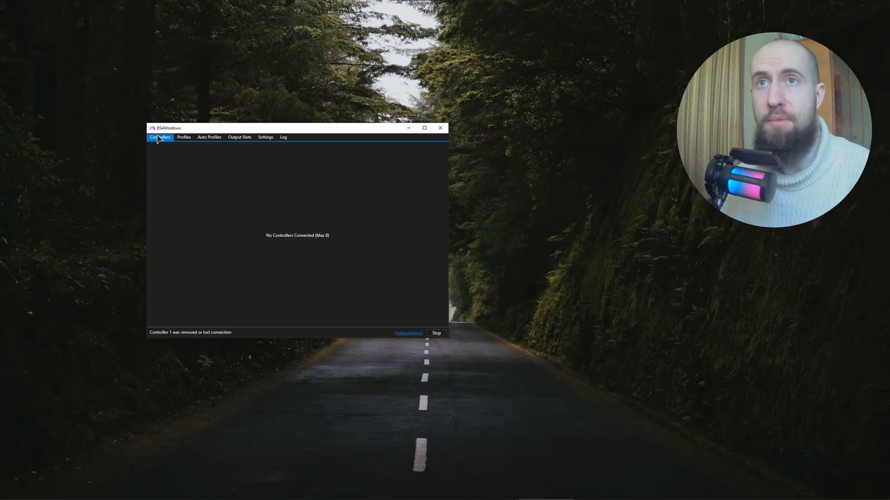
pyautogui.moveTo(161, 143)
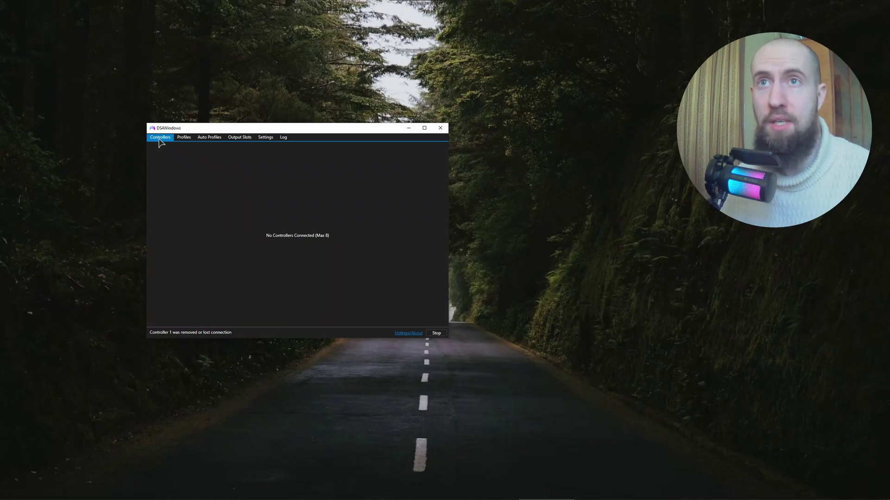
pyautogui.moveTo(221, 188)
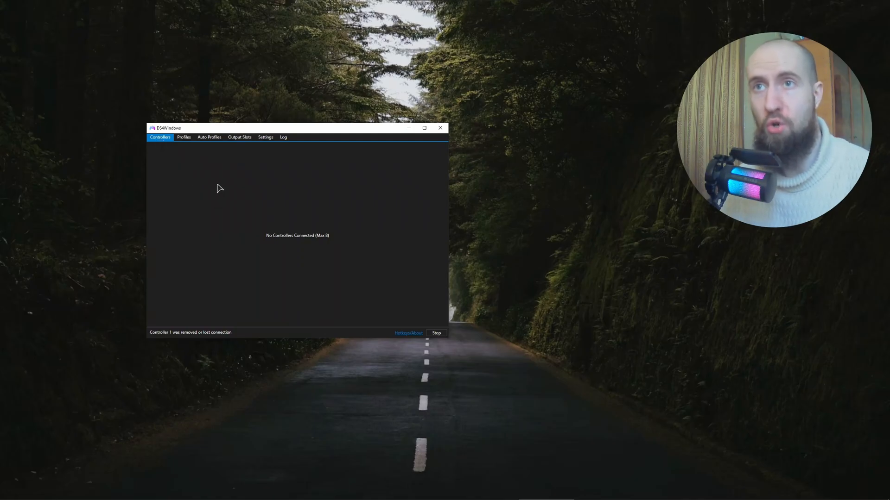
# Tour the Profiles, Auto Profiles and Output Slots pages, ending on Settings
pyautogui.click(184, 137)
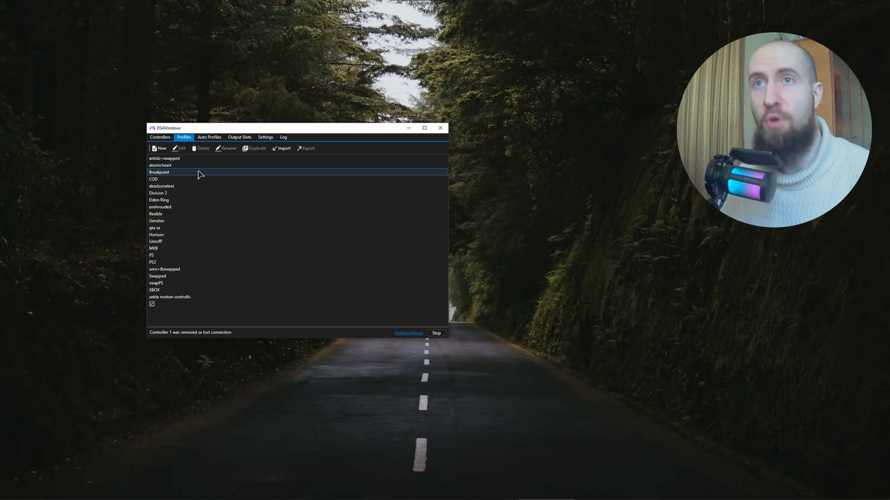
pyautogui.click(209, 137)
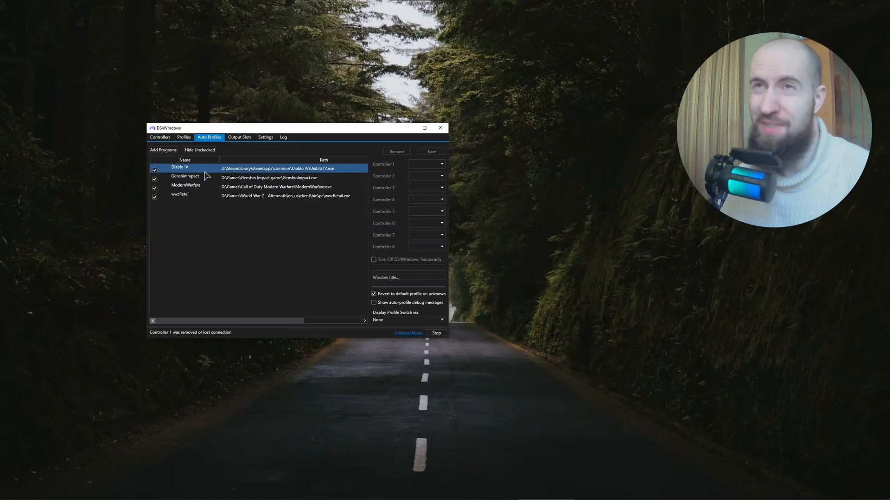
pyautogui.moveTo(205, 172)
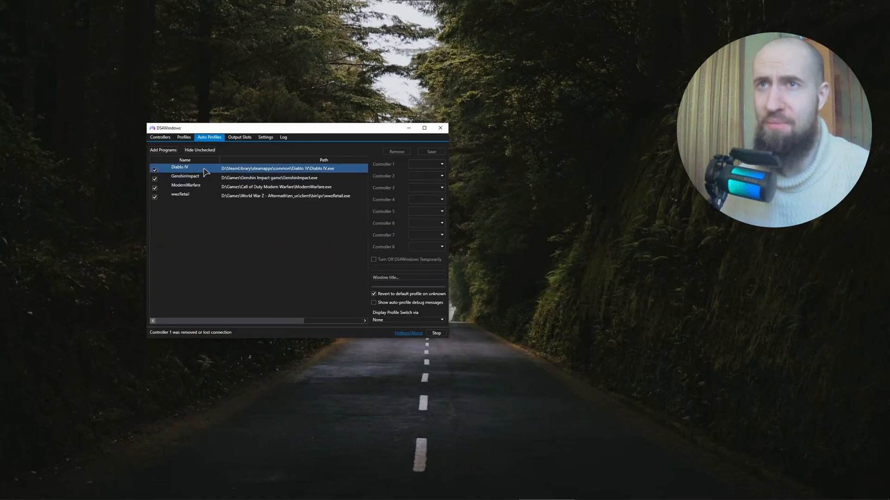
pyautogui.moveTo(240, 137)
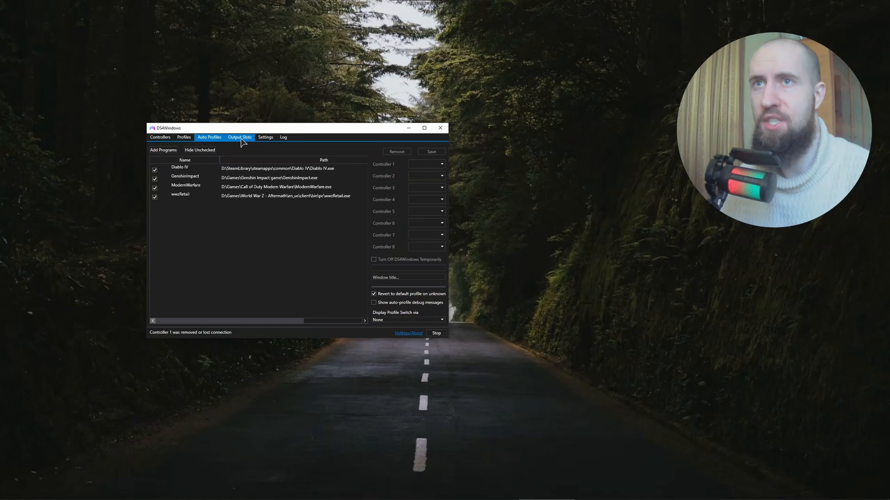
pyautogui.click(239, 137)
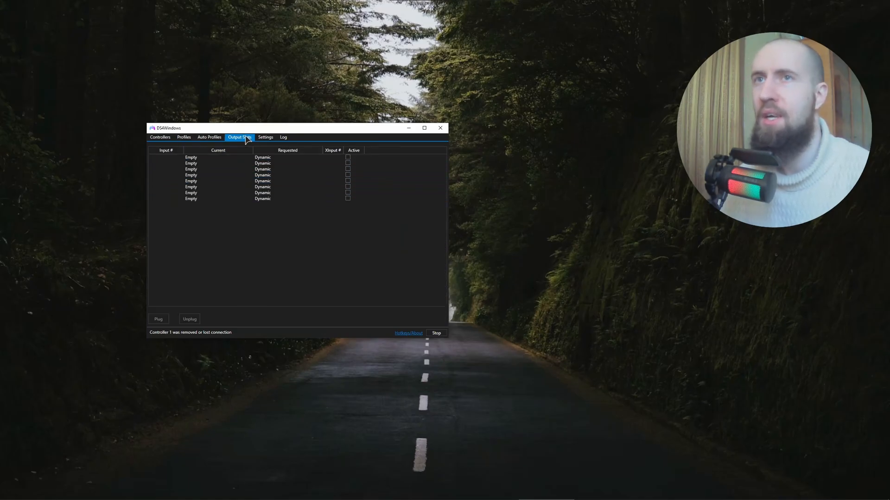
pyautogui.click(265, 137)
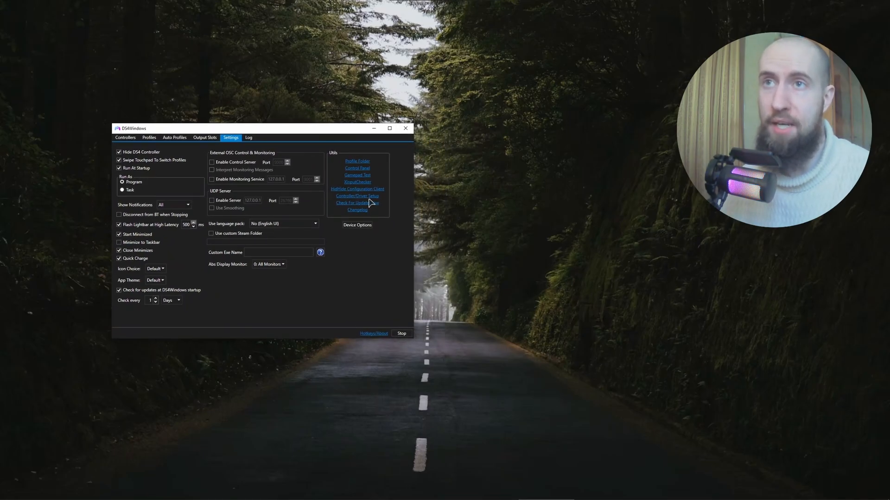
# Review and close the Controller/Driver Setup guide, then return to the Controllers page
pyautogui.click(357, 195)
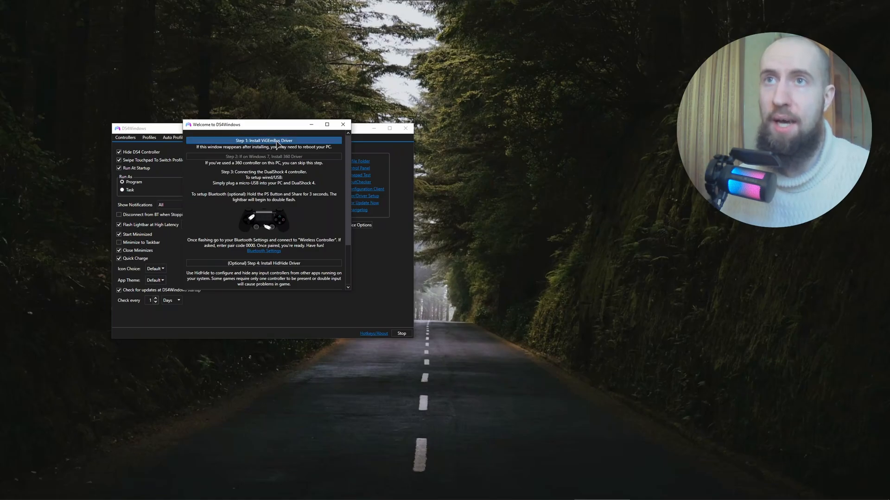
pyautogui.moveTo(292, 143)
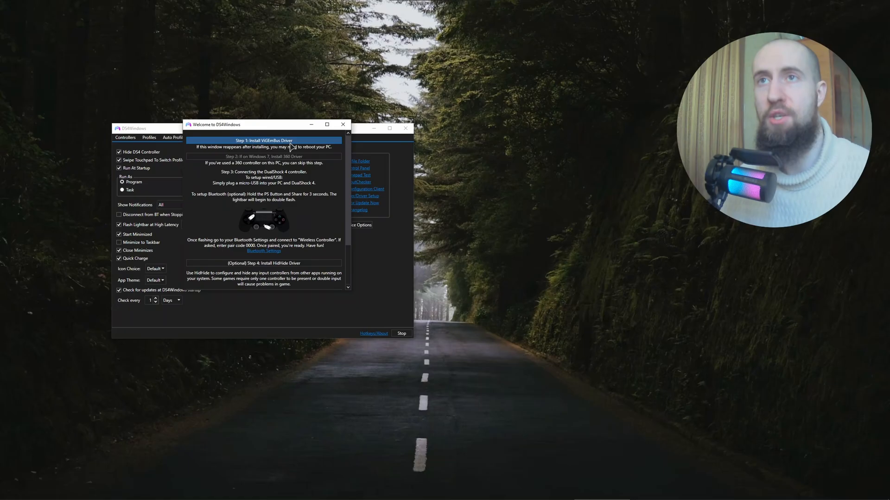
pyautogui.moveTo(260, 170)
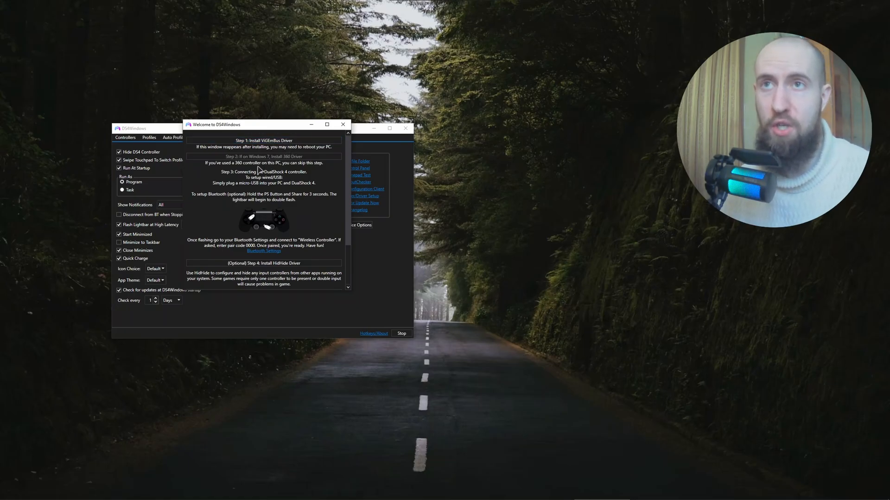
pyautogui.moveTo(325, 192)
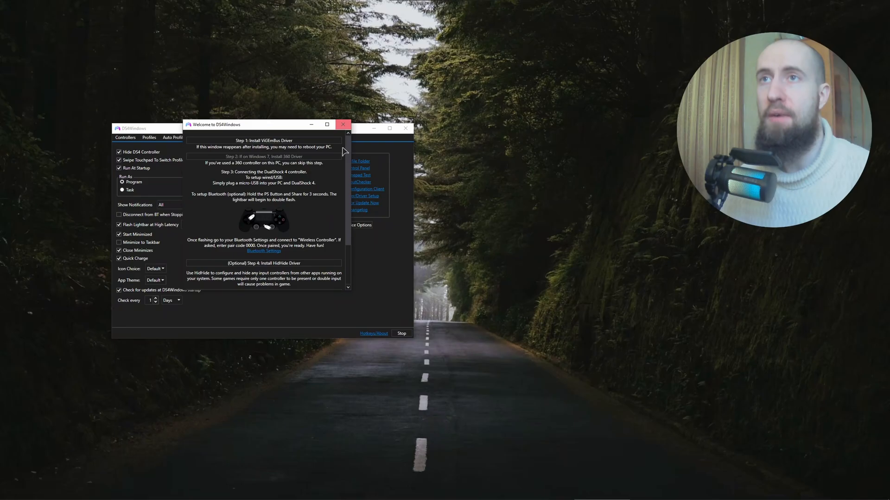
pyautogui.scroll(-3)
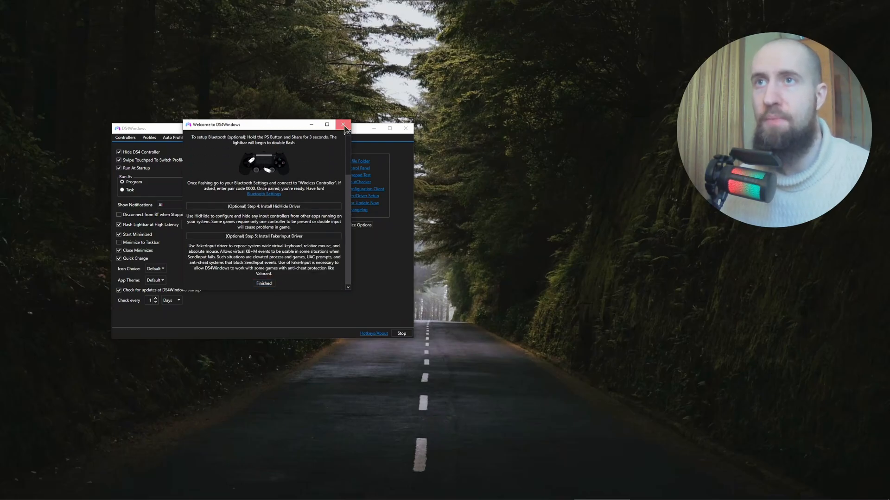
pyautogui.click(343, 125)
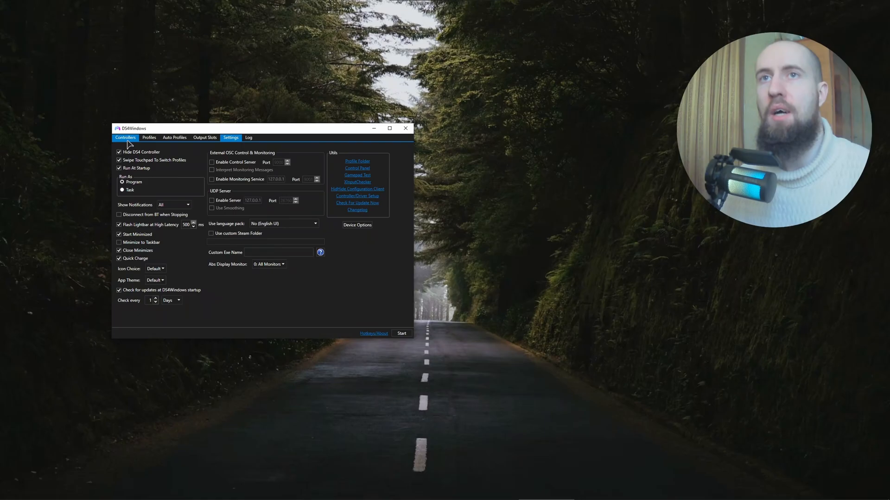
pyautogui.click(124, 137)
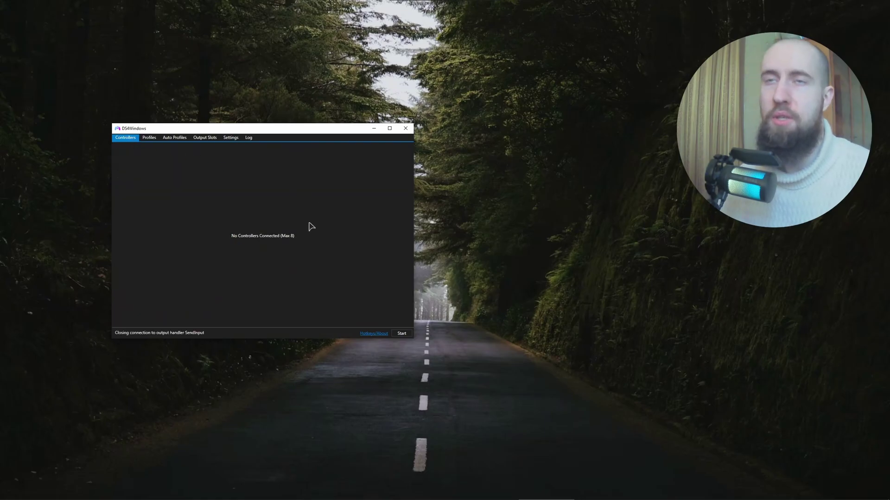
pyautogui.moveTo(291, 213)
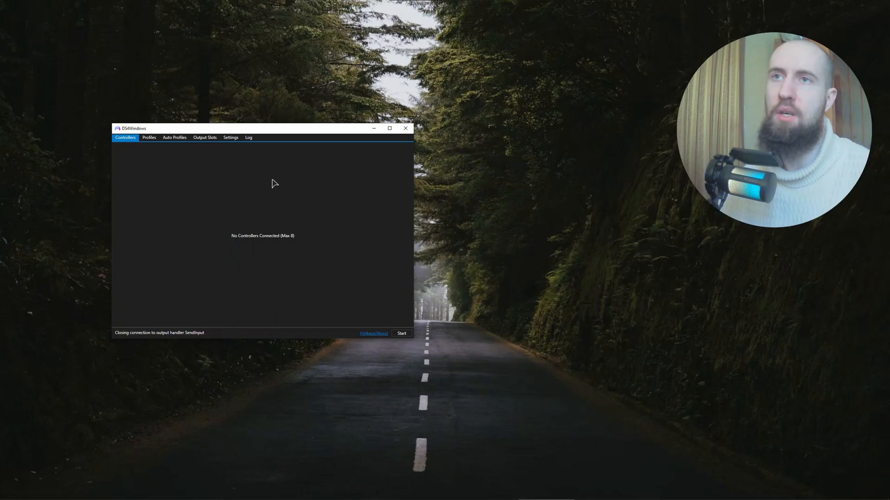
pyautogui.moveTo(274, 177)
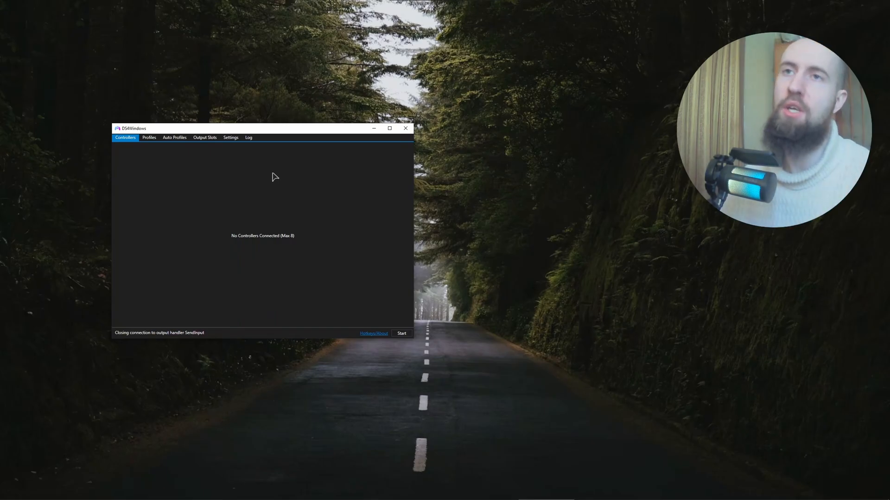
pyautogui.moveTo(272, 165)
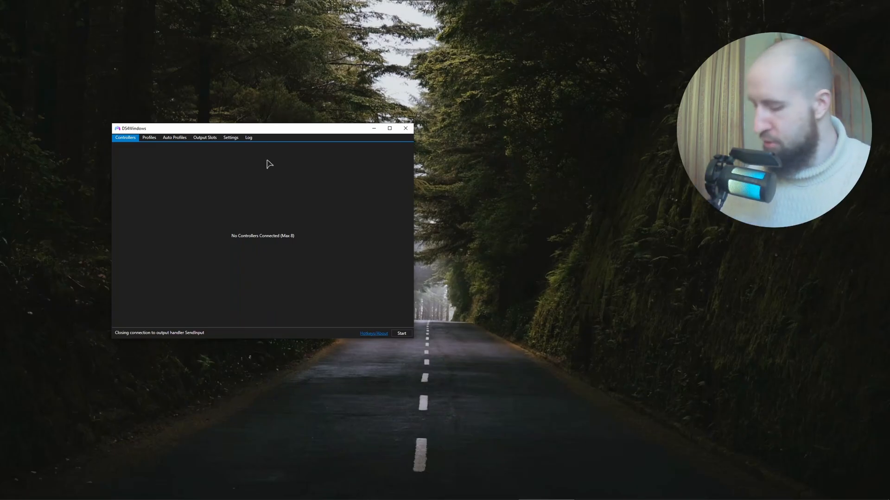
pyautogui.moveTo(356, 248)
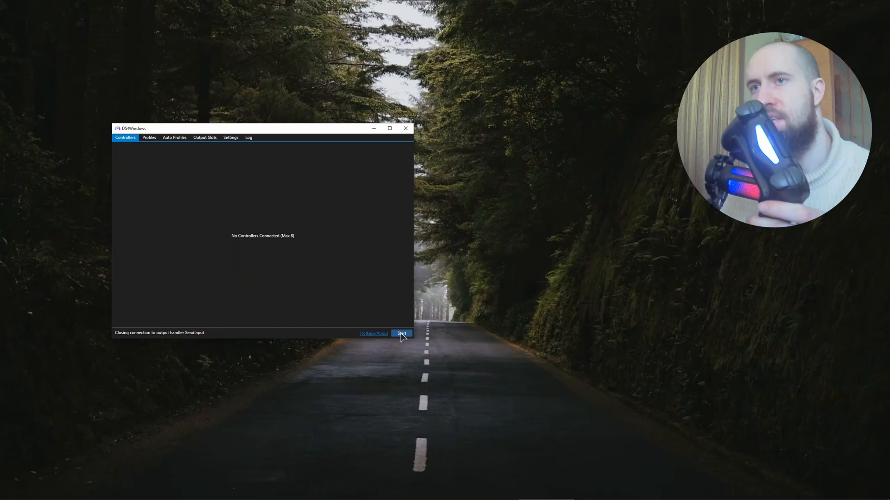
# Start the DS4Windows service so the Bluetooth DualShock 4 is detected
pyautogui.click(402, 333)
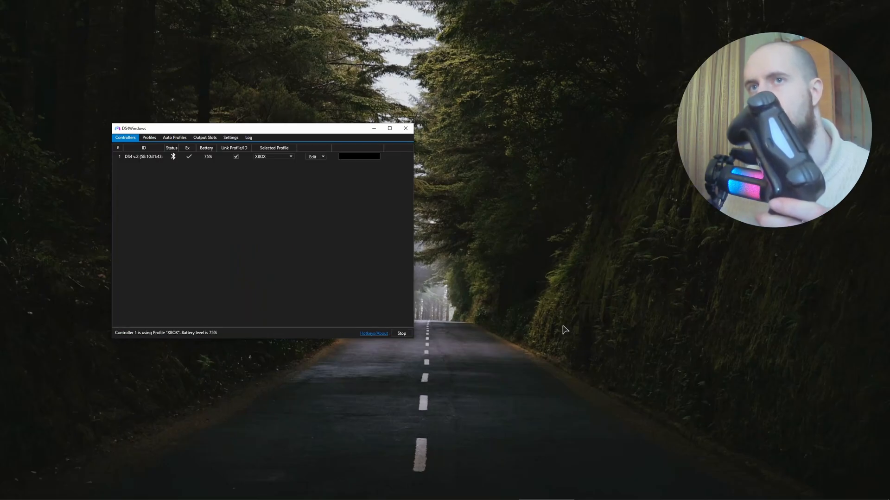
pyautogui.moveTo(554, 323)
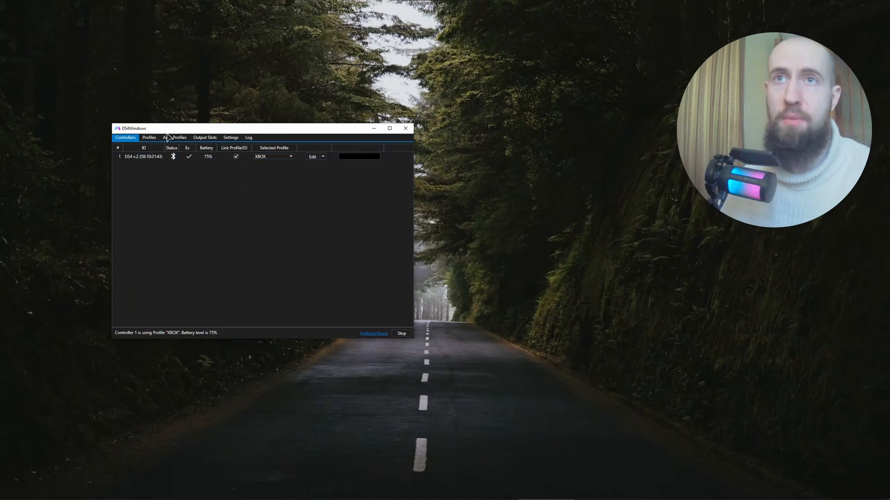
# Switch to the Profiles list and open the XBOX profile in the editor
pyautogui.click(148, 137)
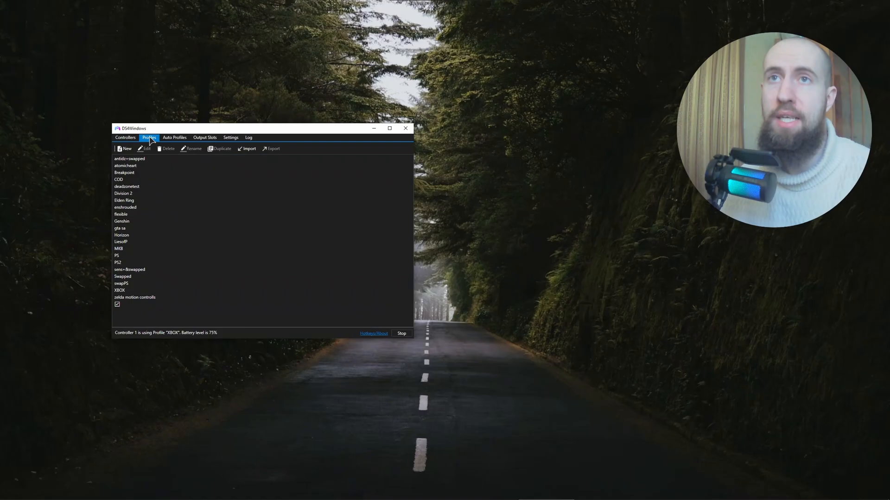
pyautogui.click(125, 137)
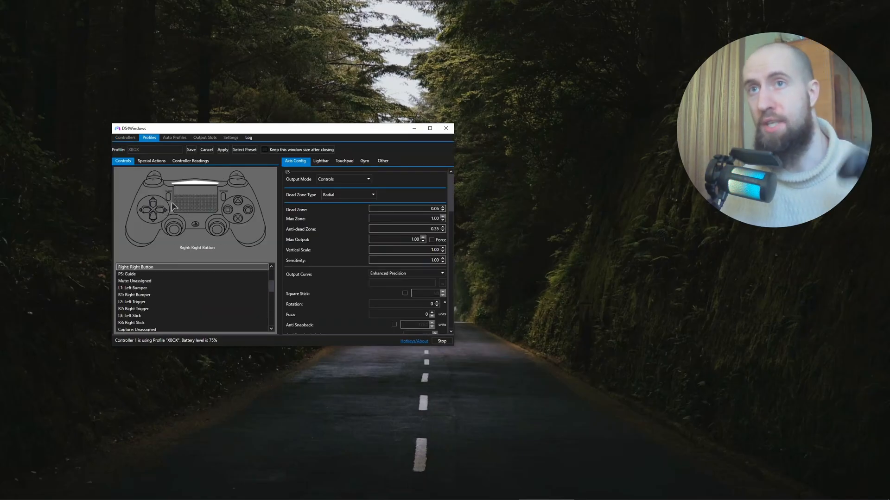
# Show live stick, trigger, gyro and accelerometer readings for the XBOX profile
pyautogui.click(239, 218)
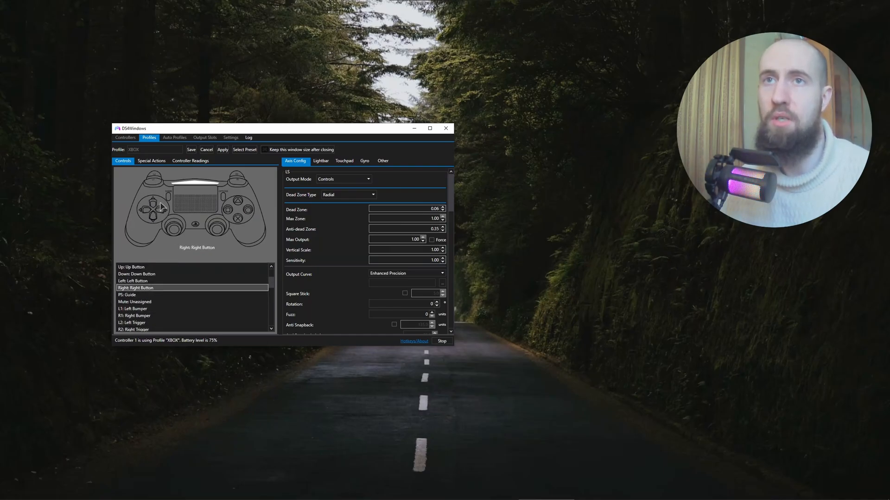
pyautogui.moveTo(164, 213)
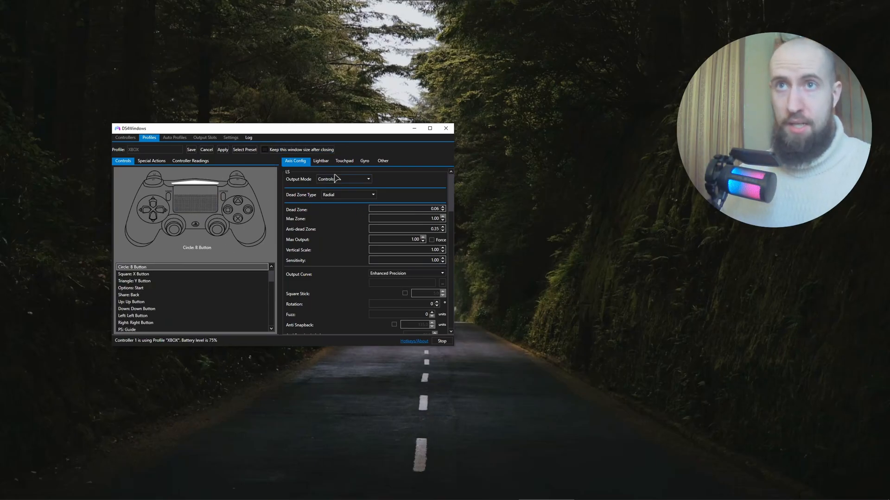
pyautogui.click(190, 161)
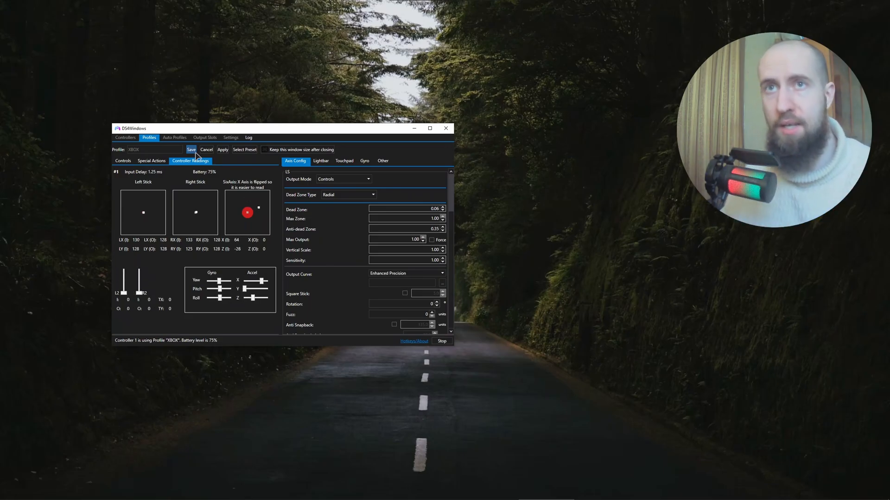
# Discard the XBOX profile edits and return to the Controllers page listing the DS4
pyautogui.click(123, 161)
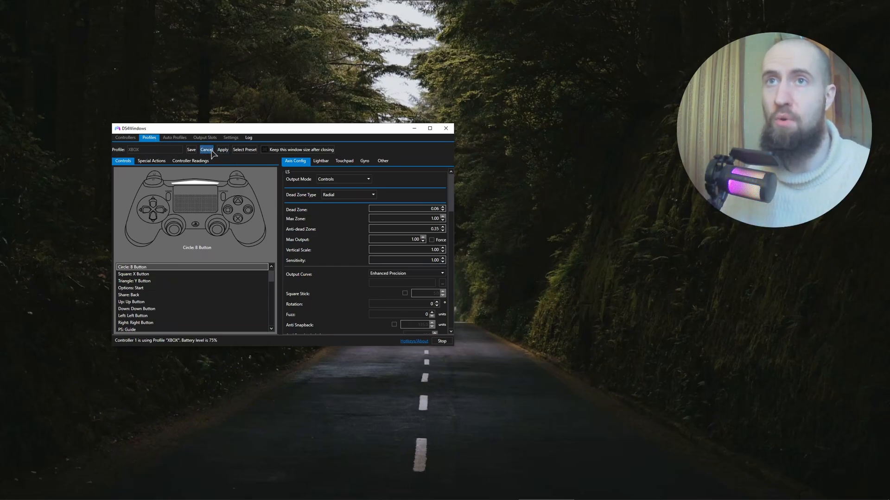
pyautogui.click(205, 150)
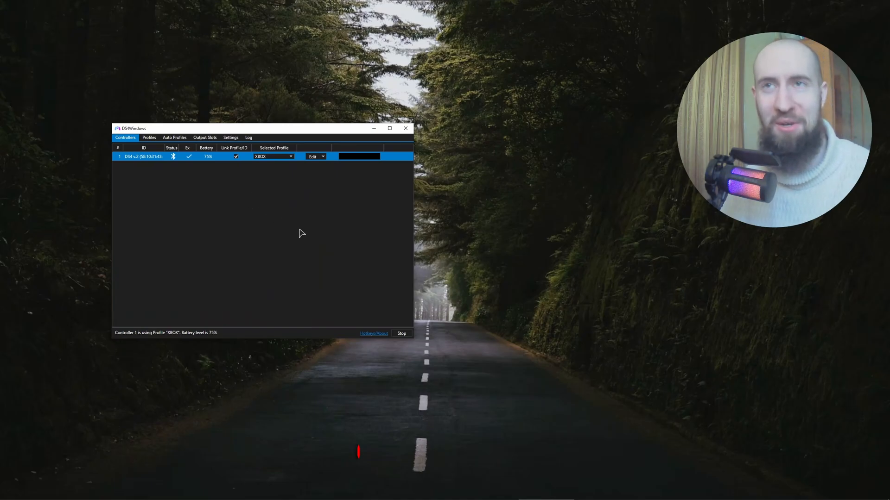
pyautogui.moveTo(261, 128); pyautogui.dragTo(298, 145)
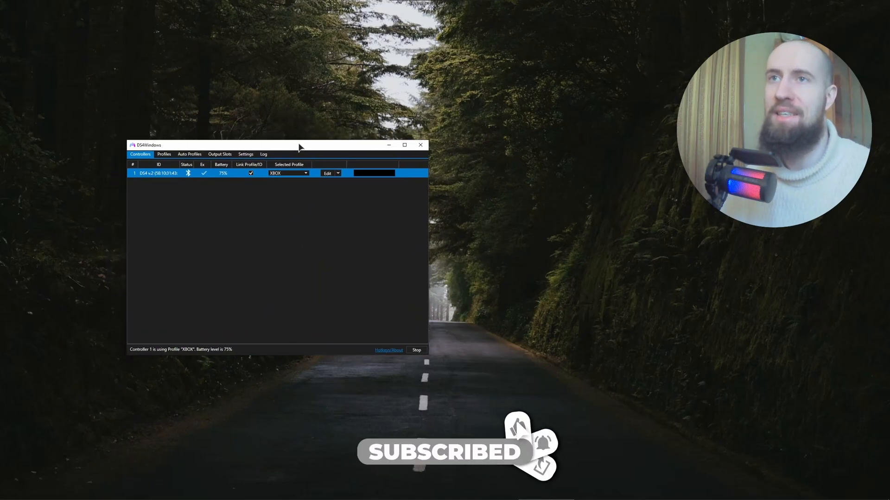